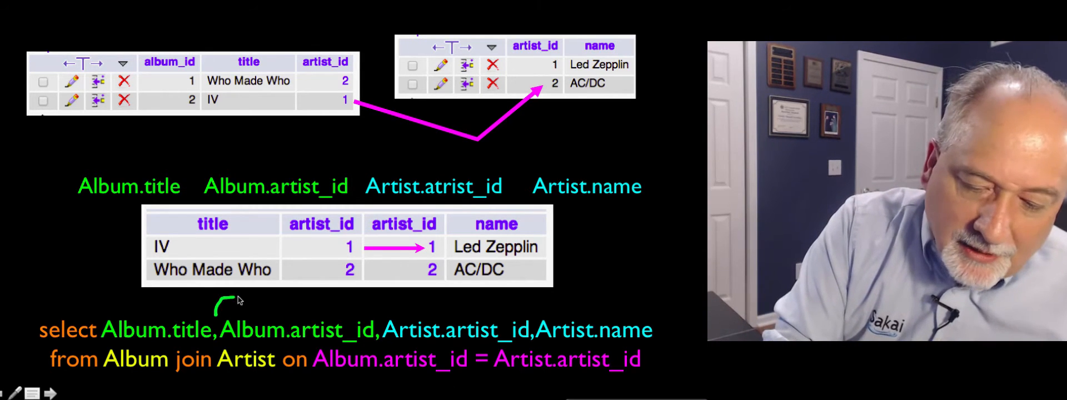
- Underline the SELECT list columns and mark them on the joined result table in green ink
drag(217, 299, 538, 317)
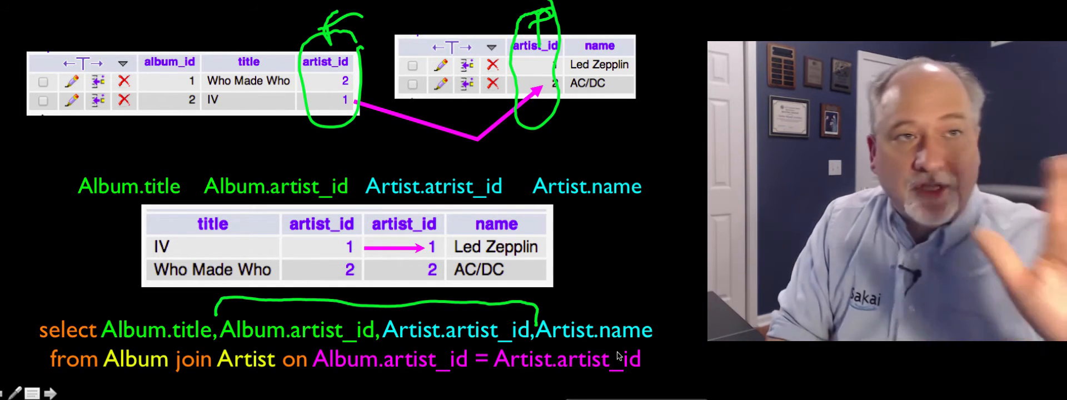
mouse_move(551, 234)
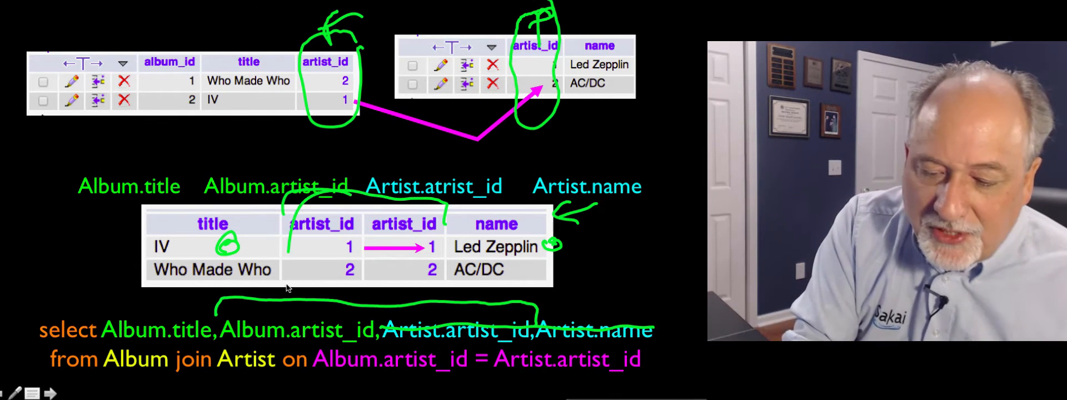
drag(286, 211, 428, 272)
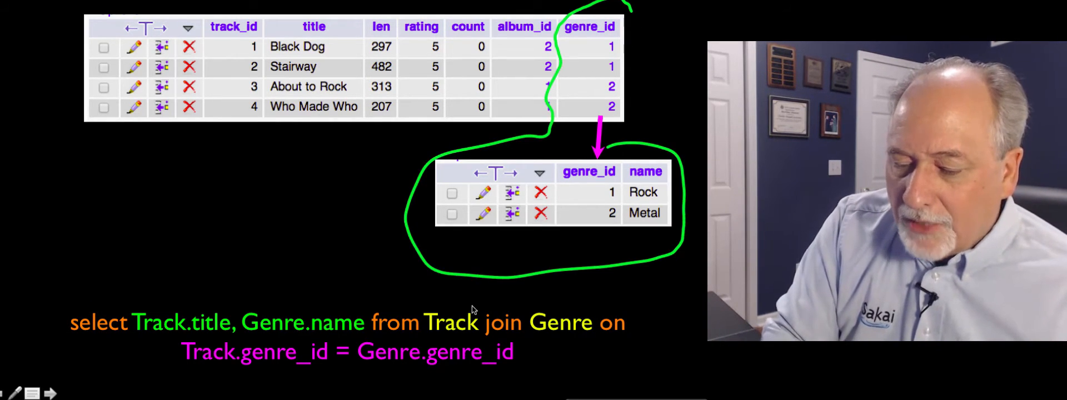
- Mark Track.title and Genre.name in the Track–Genre join query
drag(204, 238, 313, 299)
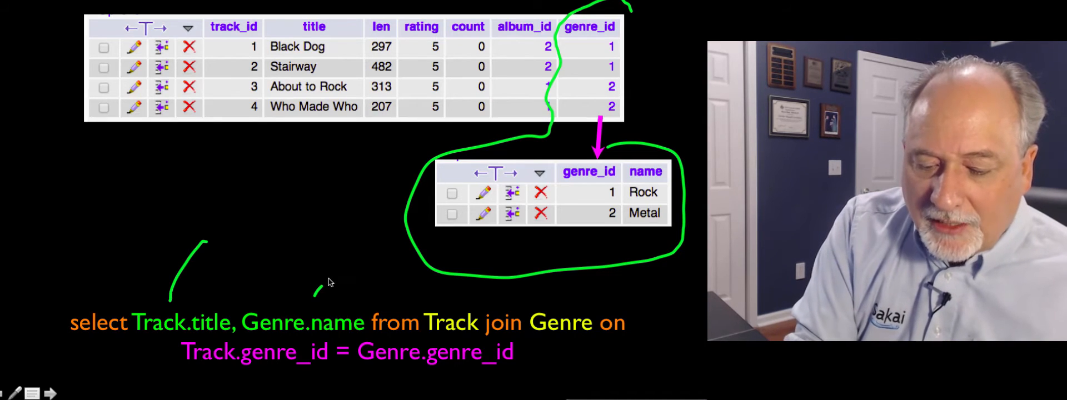
drag(326, 299, 462, 292)
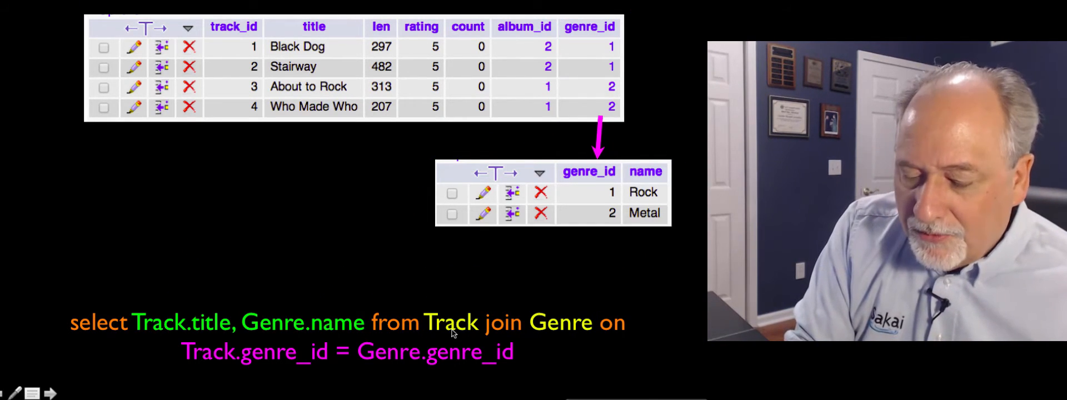
mouse_move(513, 298)
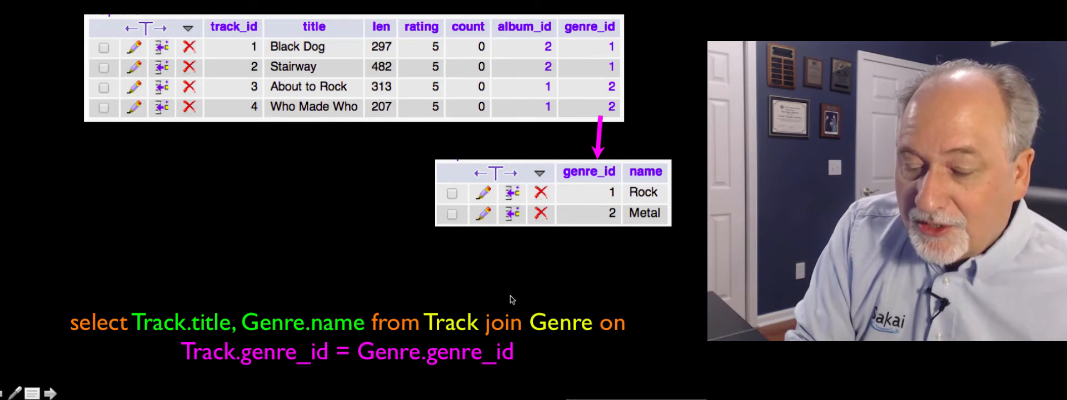
mouse_move(613, 301)
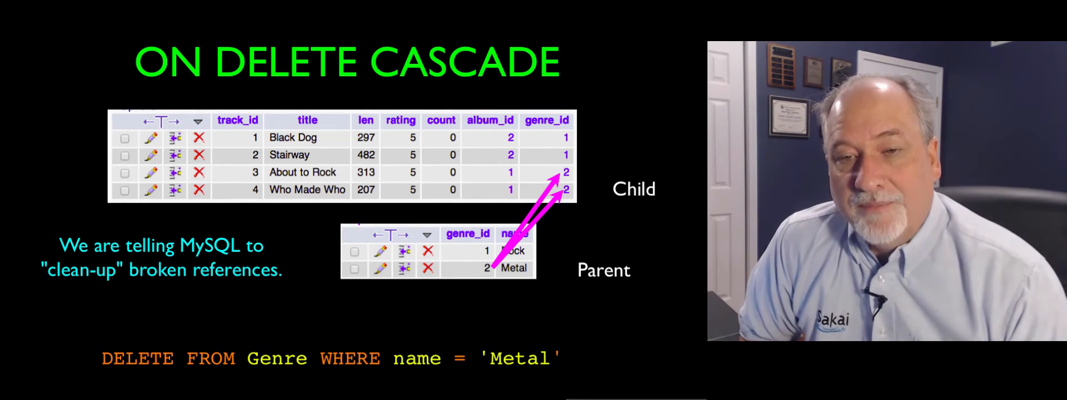
mouse_move(553, 255)
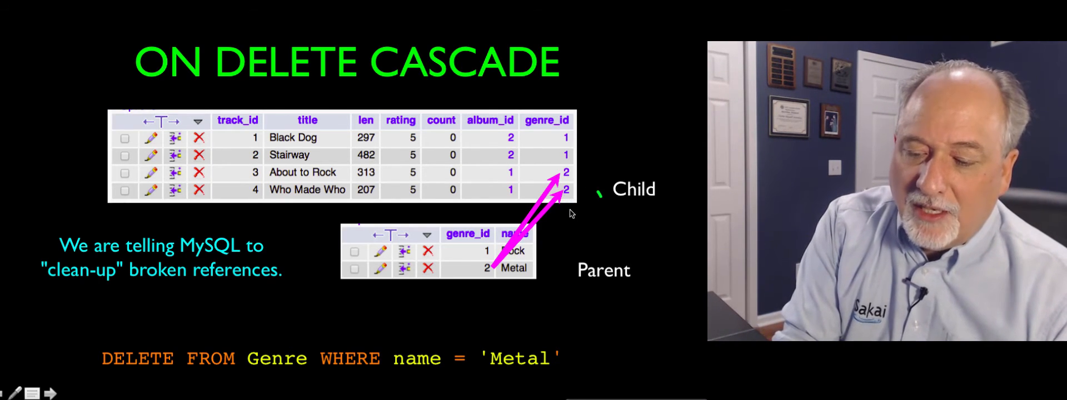
mouse_move(496, 279)
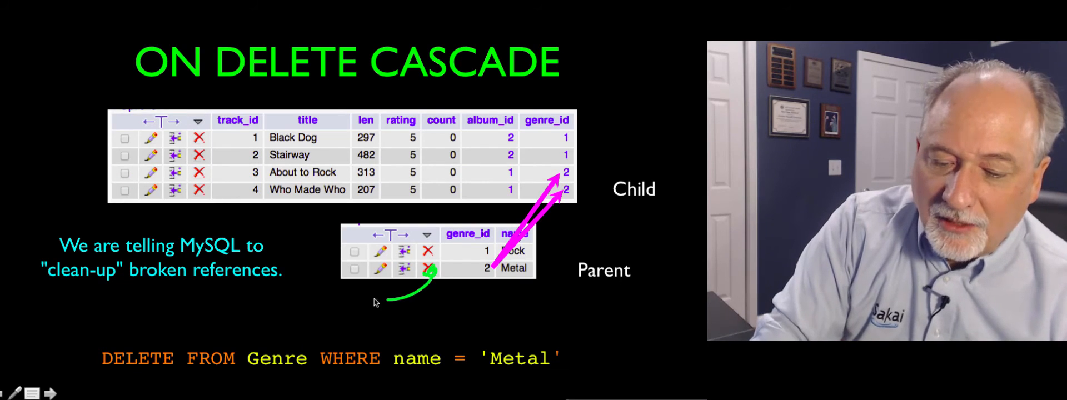
- Draw a green arrow pointing at the Metal row in the Genre table
drag(385, 299, 212, 183)
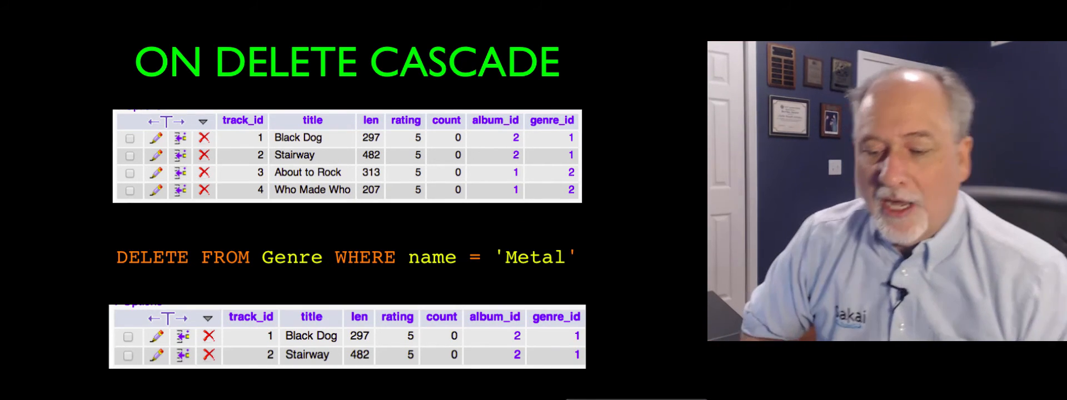
- Draw a green arrow from the genre_id 2 rows down to the two-row Track table
drag(599, 180, 599, 320)
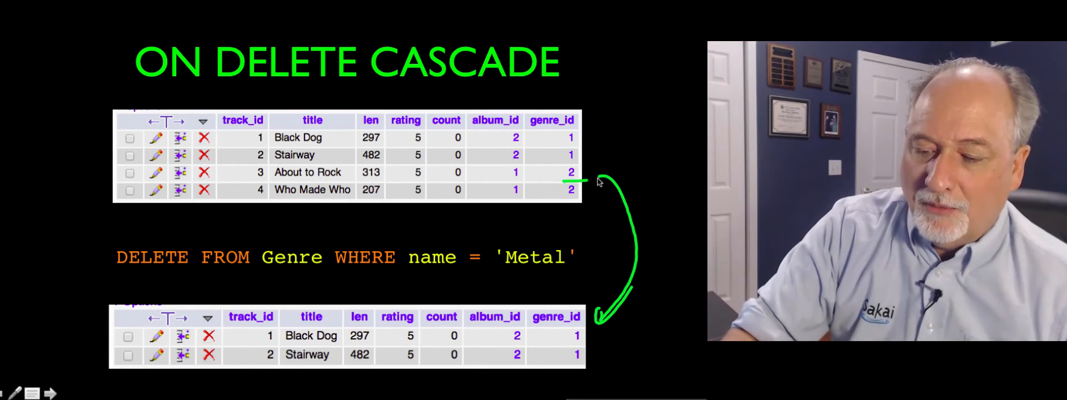